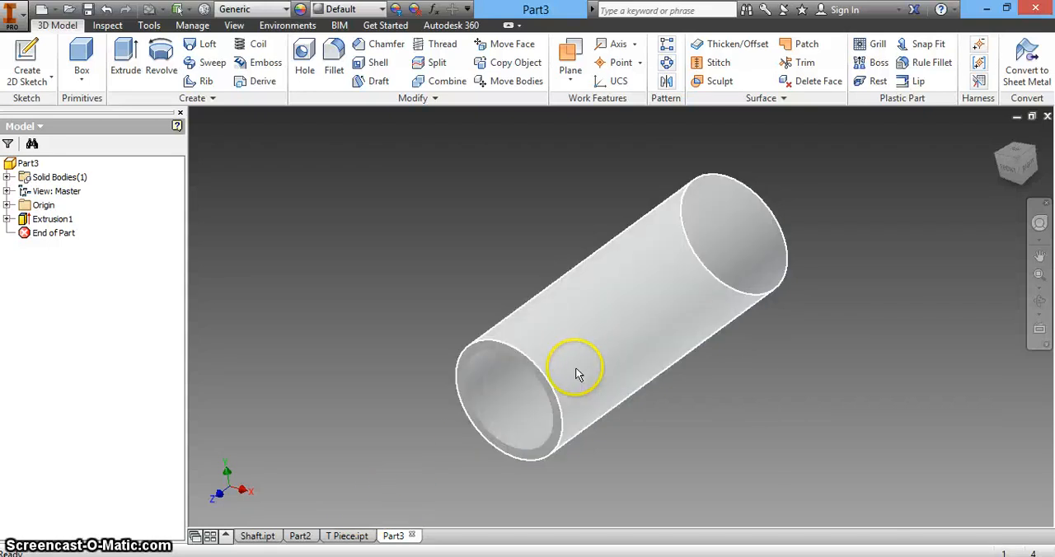
Preview a new work plane based on the XZ origin plane at 0 mm offset.
drag(577, 371, 426, 281)
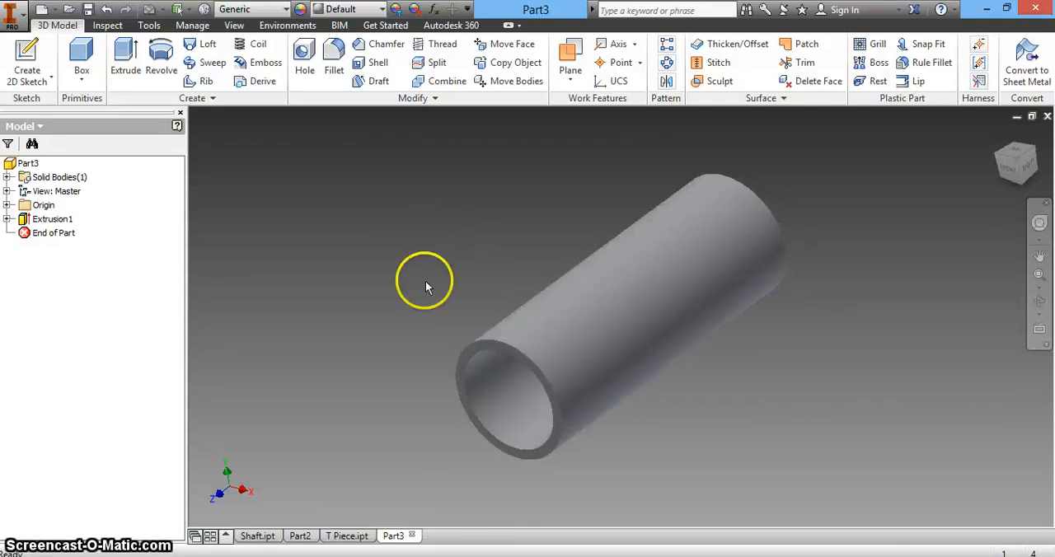
mouse_move(477, 223)
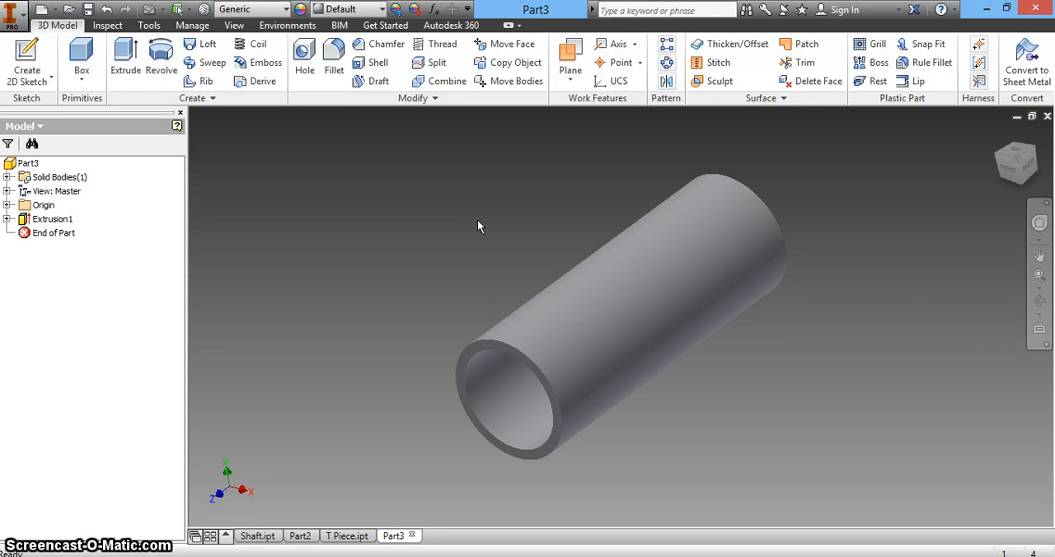
mouse_move(571, 145)
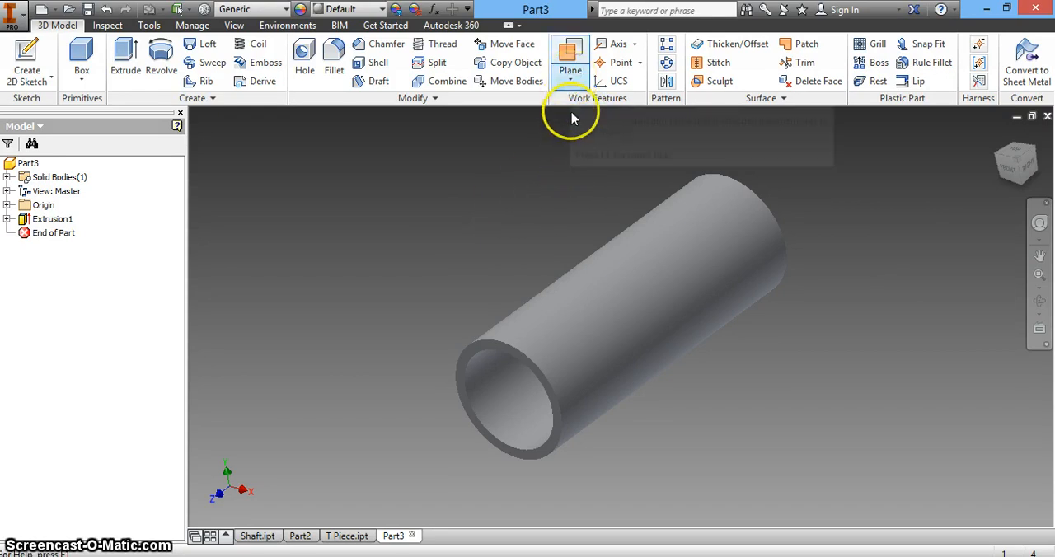
mouse_move(572, 89)
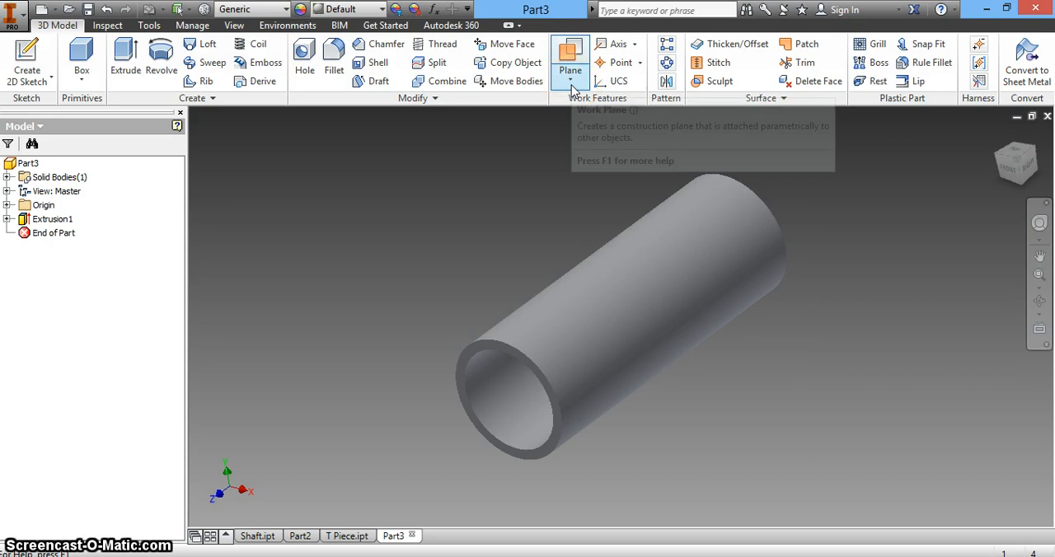
click(570, 81)
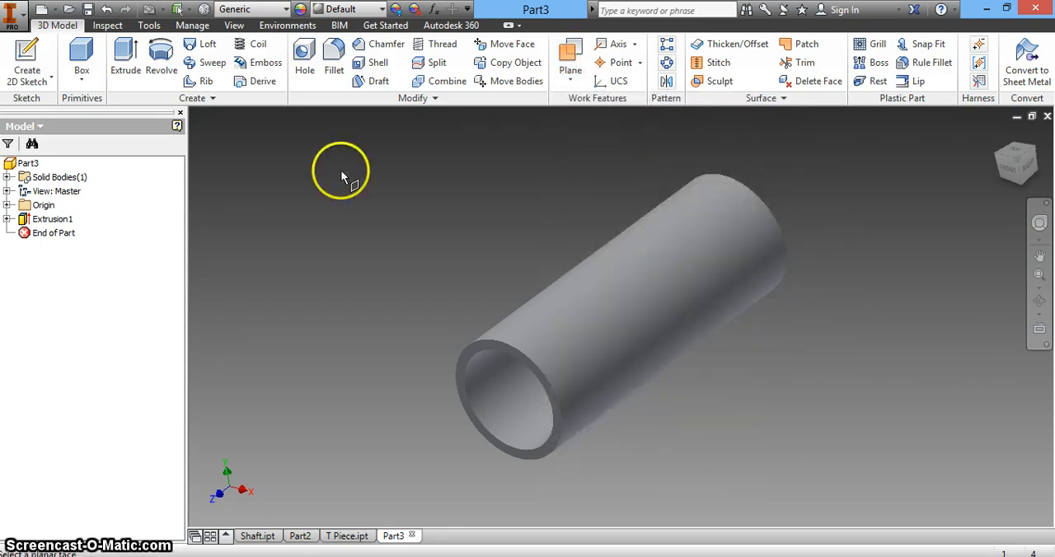
mouse_move(13, 212)
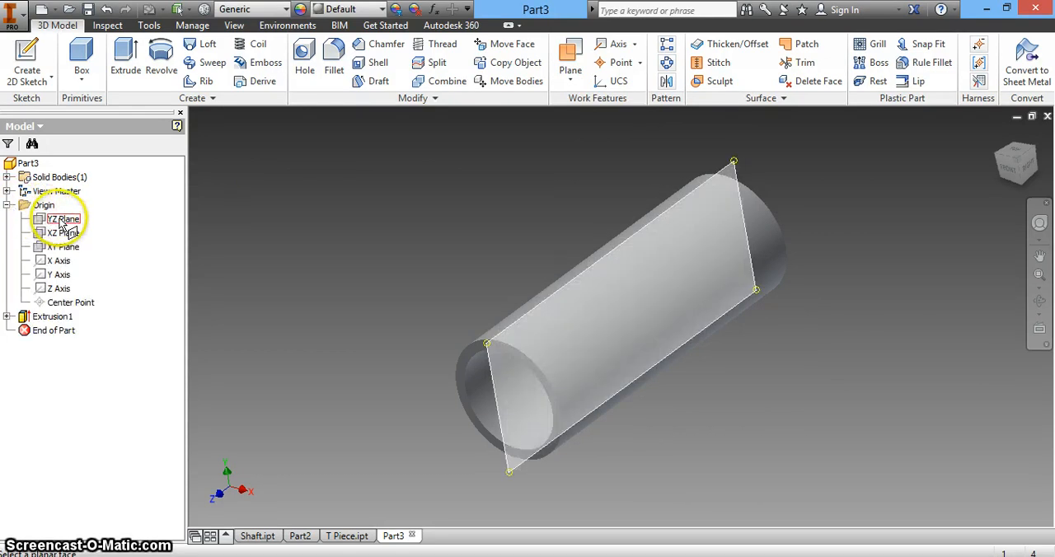
click(61, 232)
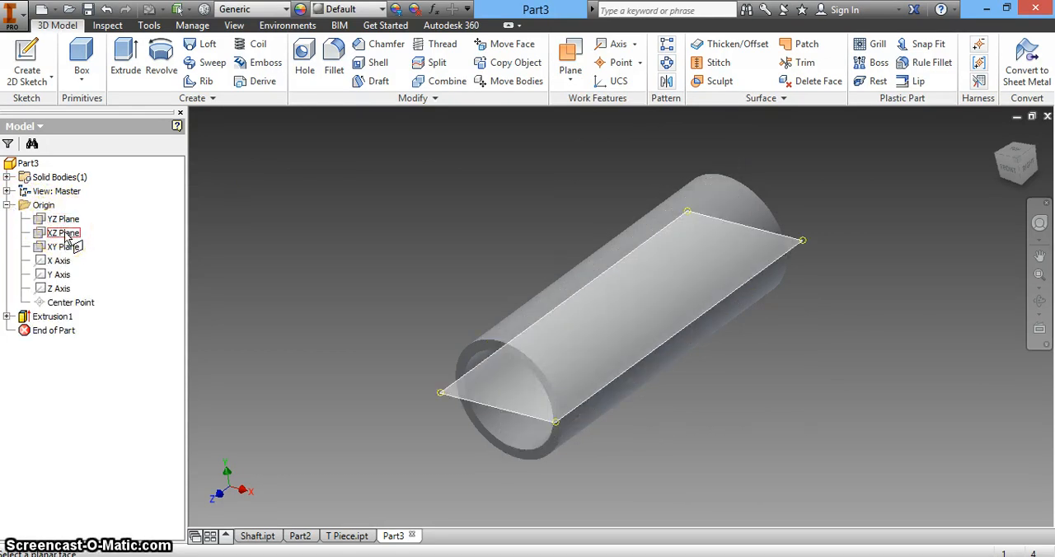
click(61, 232)
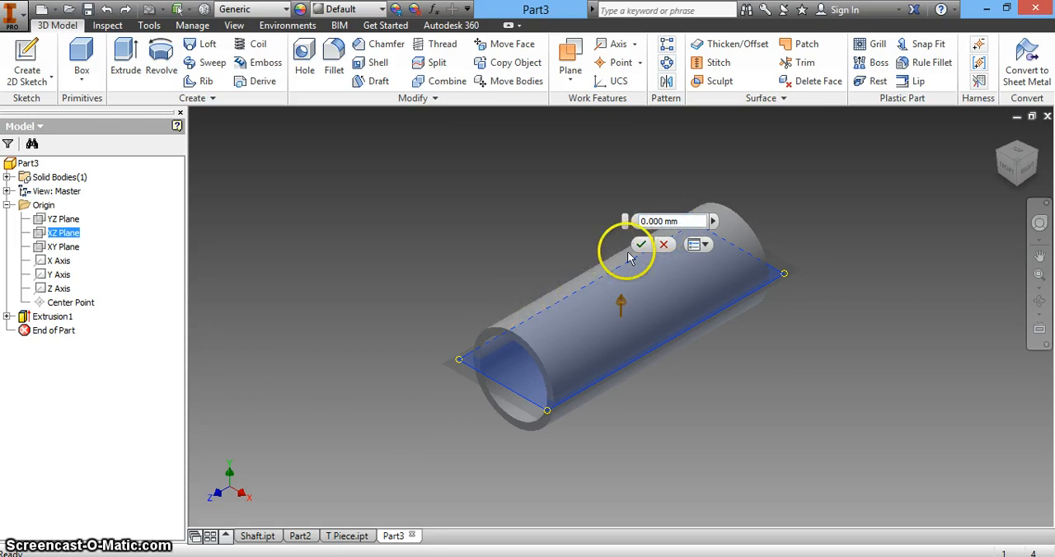
mouse_move(346, 536)
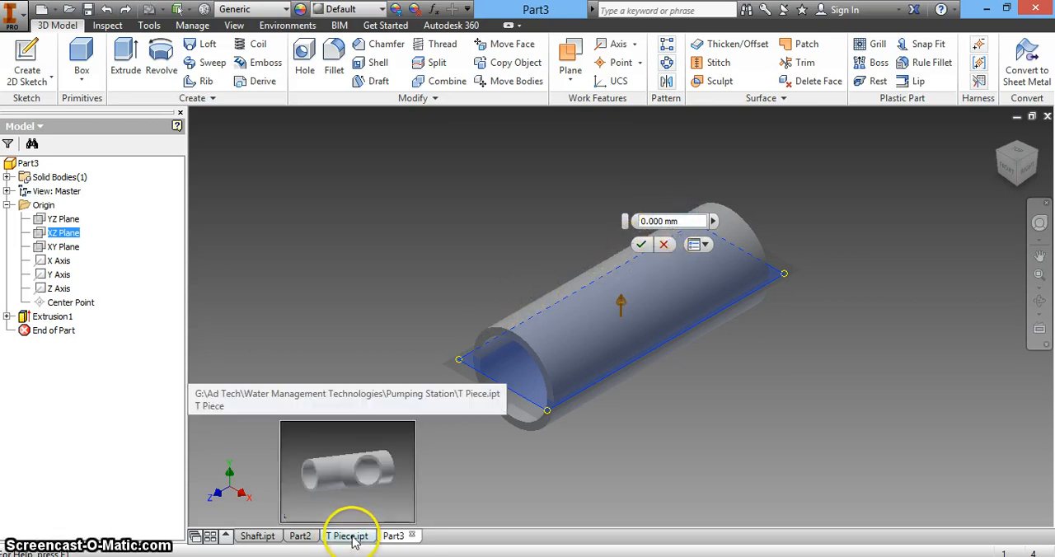
click(346, 536)
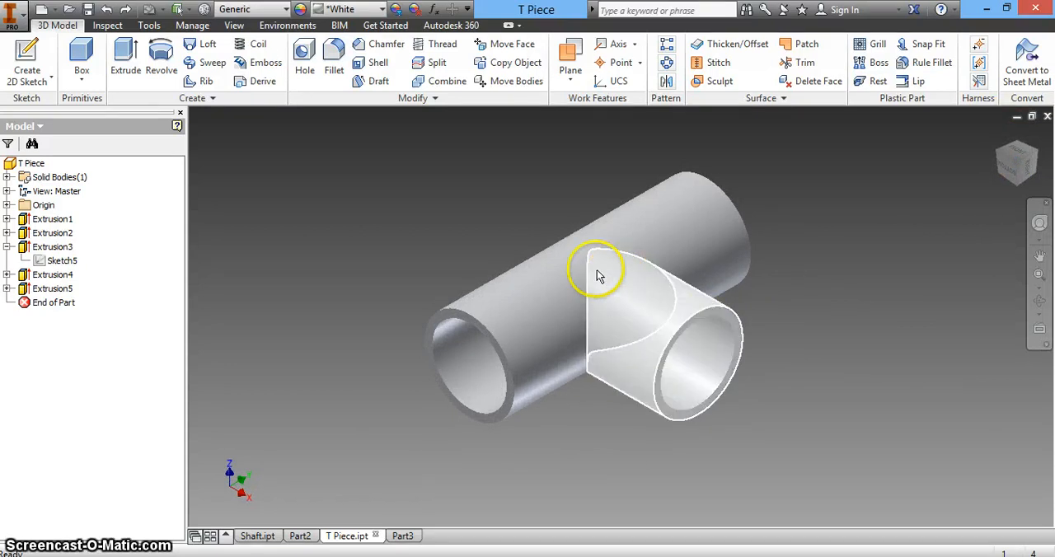
drag(601, 273, 606, 250)
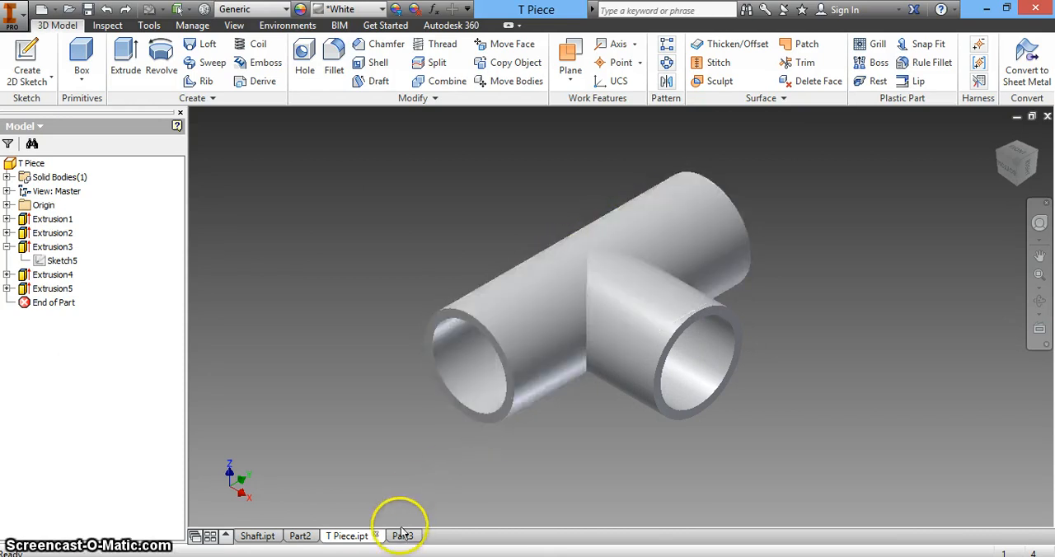
click(402, 536)
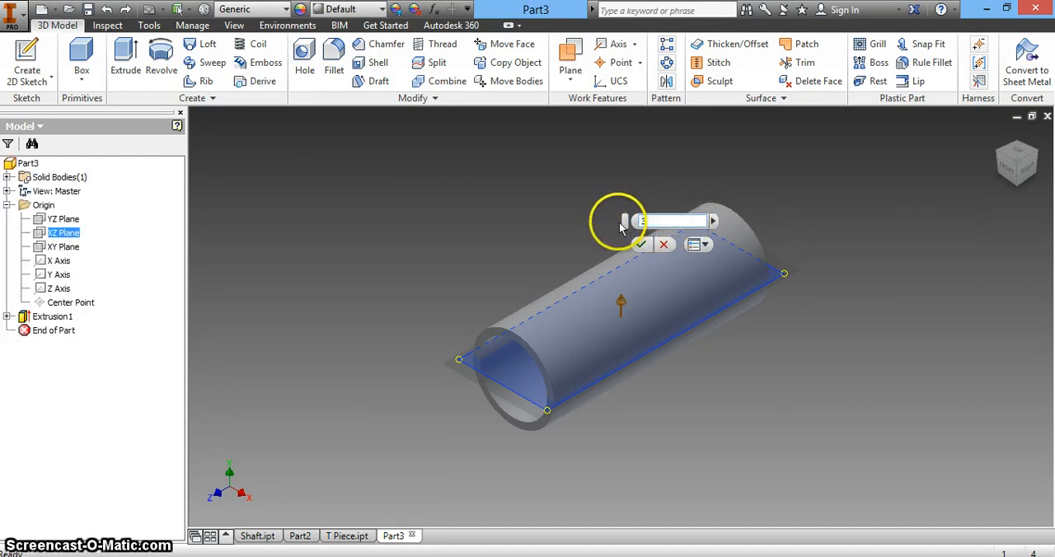
Create Work Plane1 offset 30 mm from the XZ plane, above the pipe.
text(30)
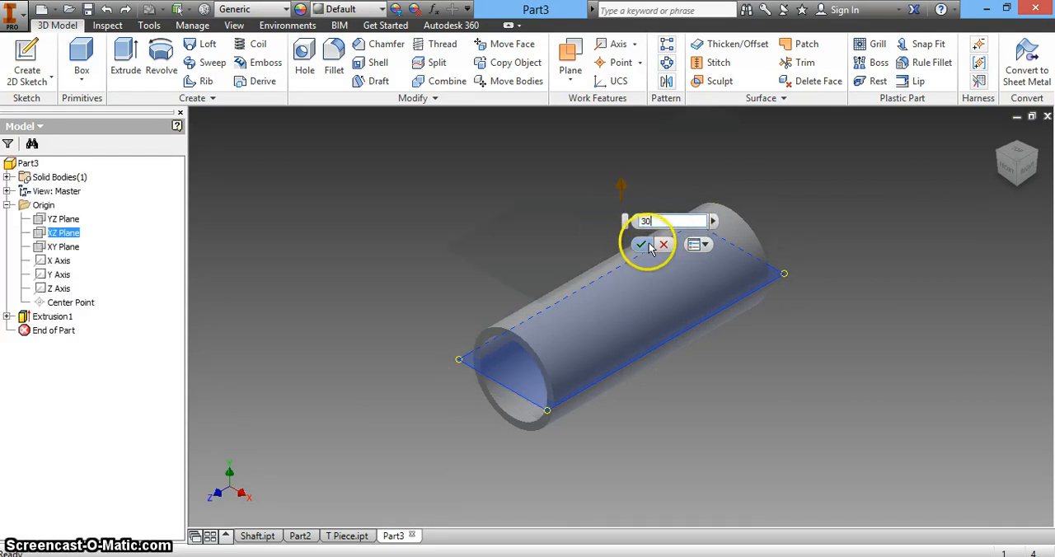
click(643, 244)
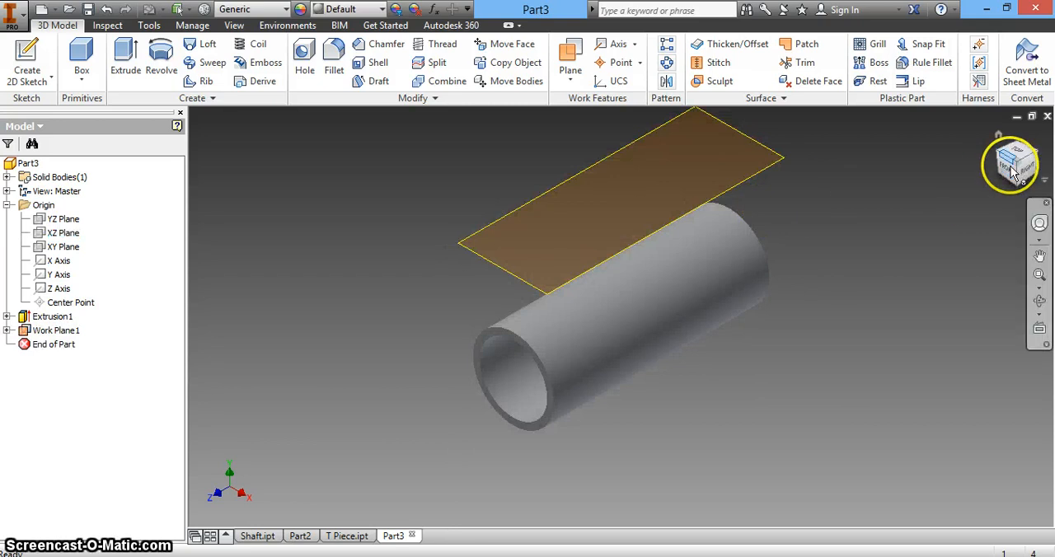
click(1015, 160)
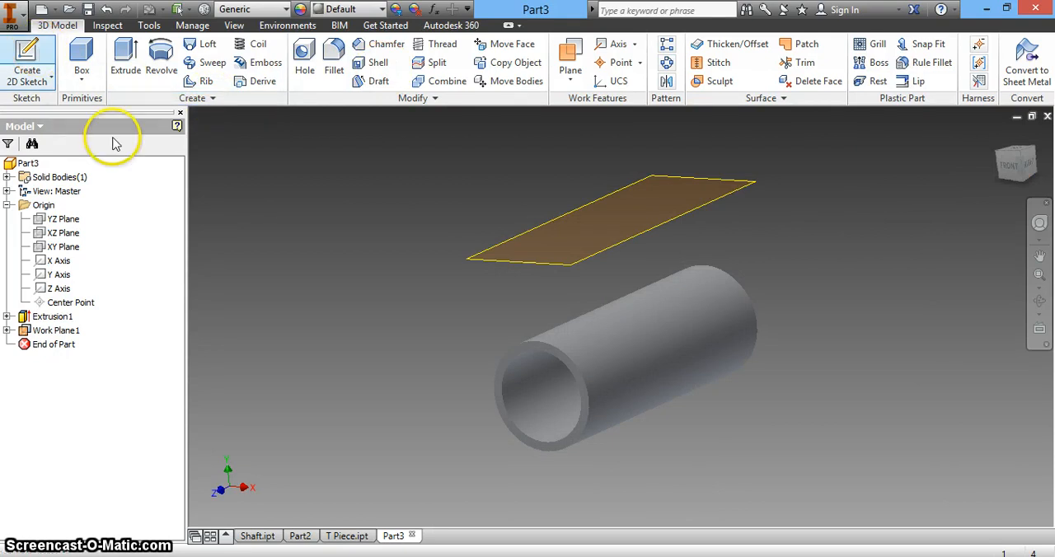
mouse_move(594, 256)
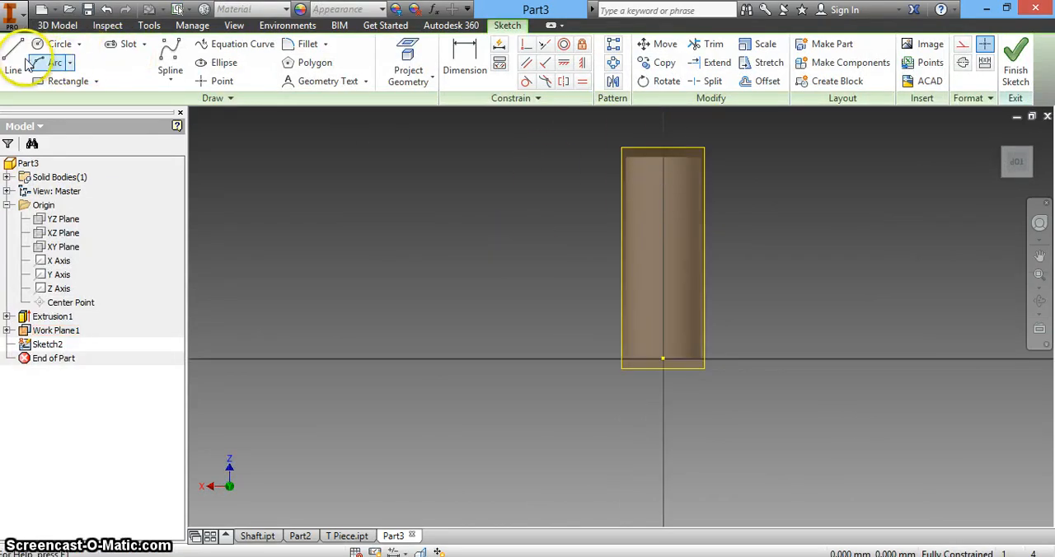
Sketch a 24 mm diameter circle on the work plane above the pipe.
click(60, 43)
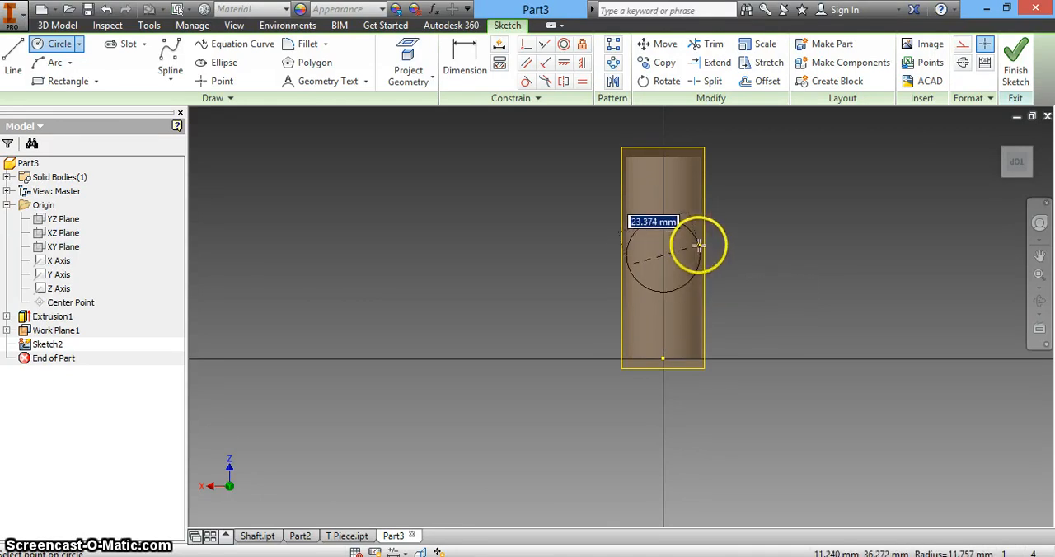
mouse_move(706, 254)
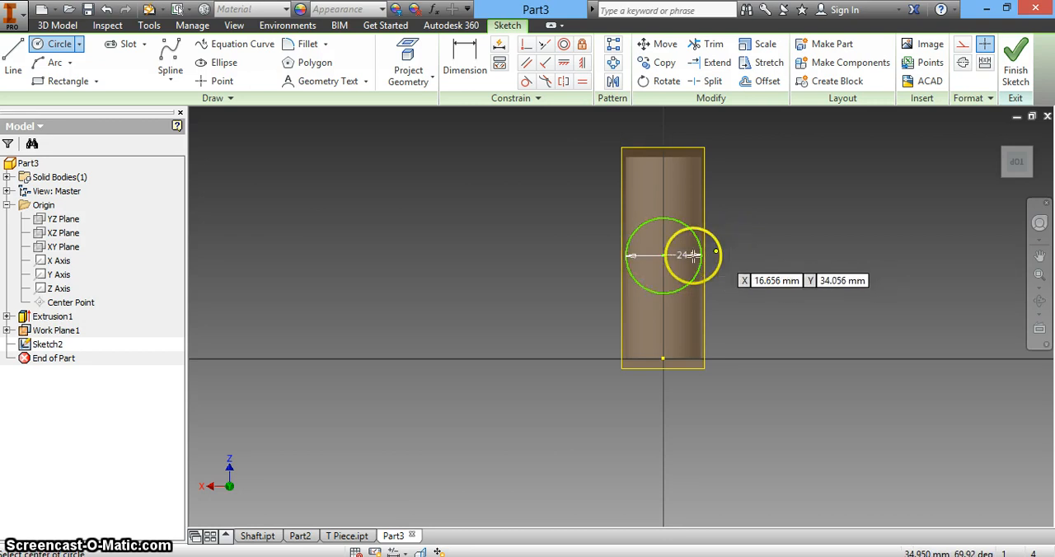
scroll(up, 3)
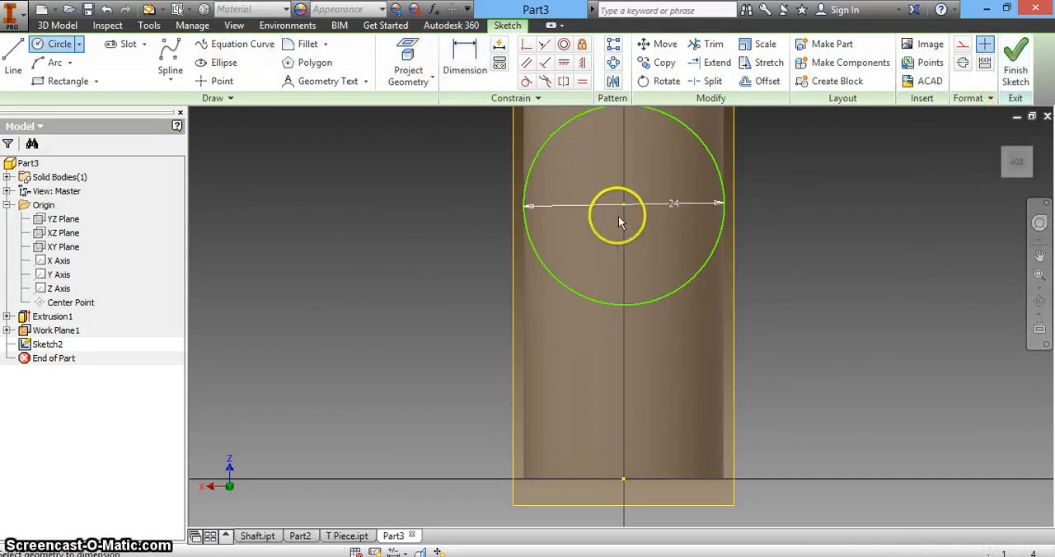
click(465, 62)
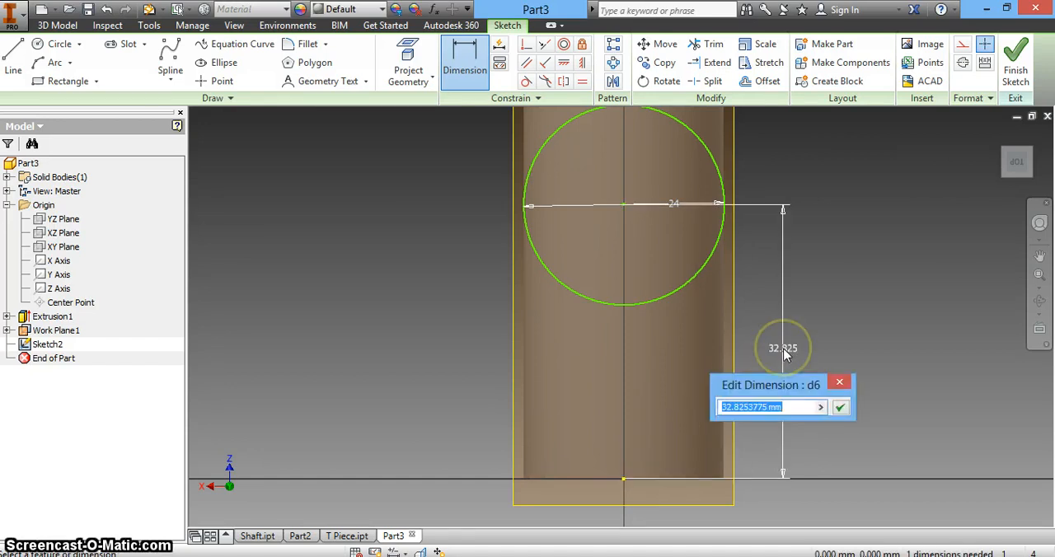
Locate the circle centre 32 mm from the origin and finish Sketch2.
click(841, 406)
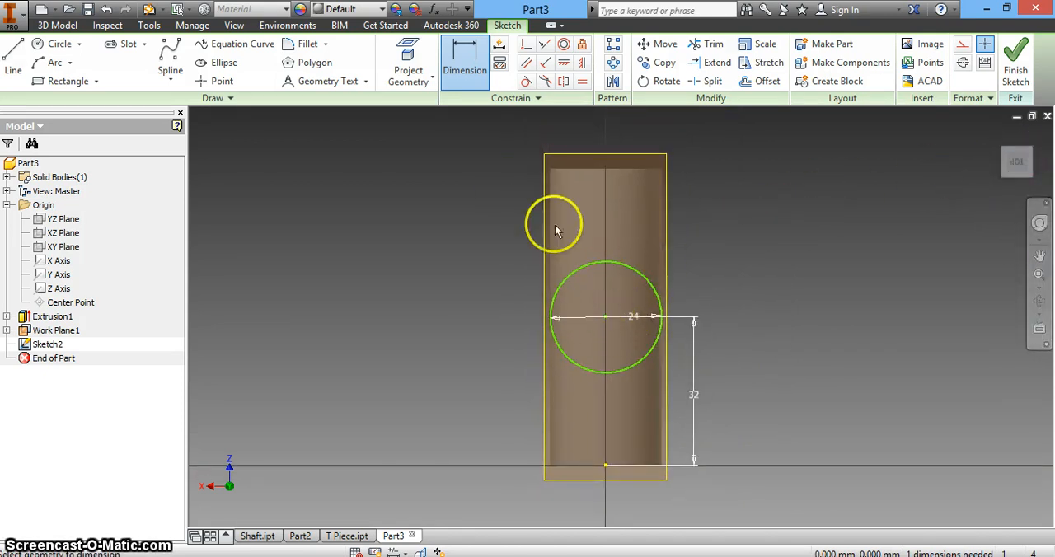
mouse_move(619, 174)
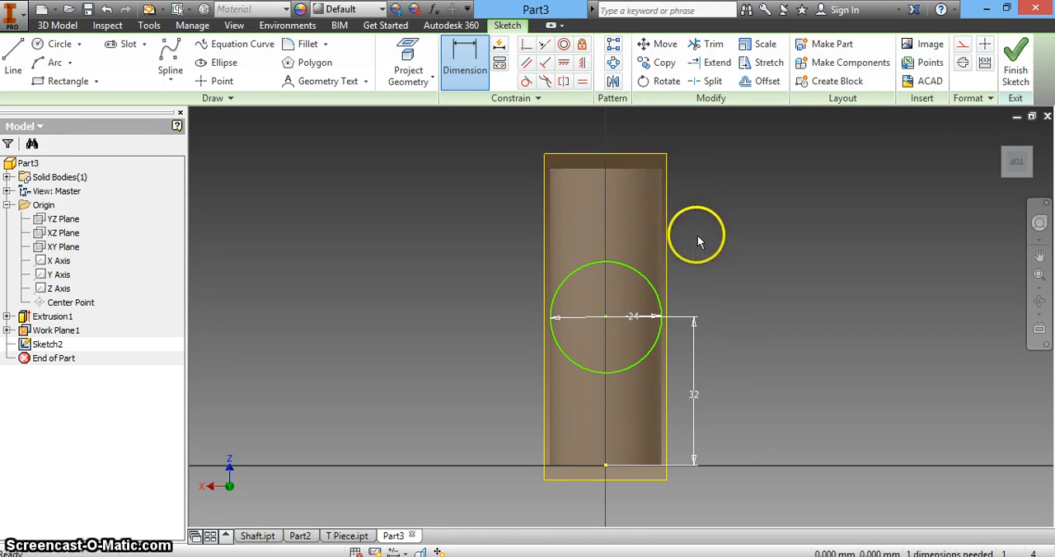
mouse_move(1016, 63)
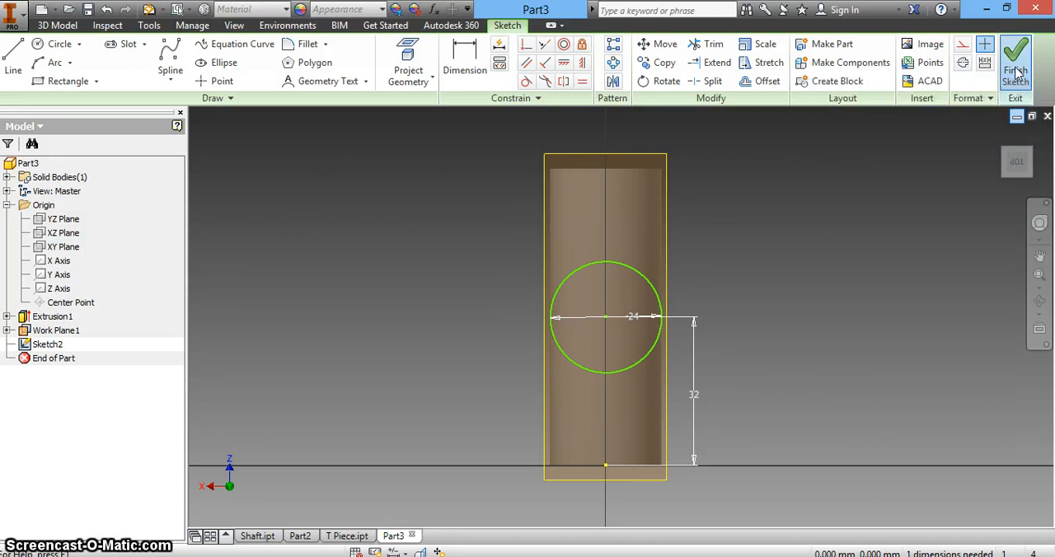
click(1016, 58)
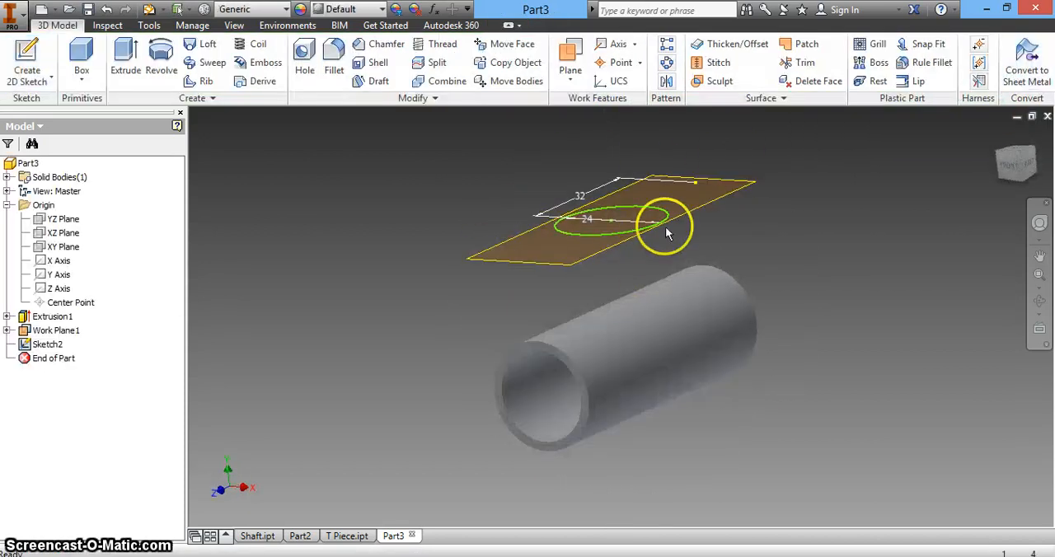
mouse_move(125, 58)
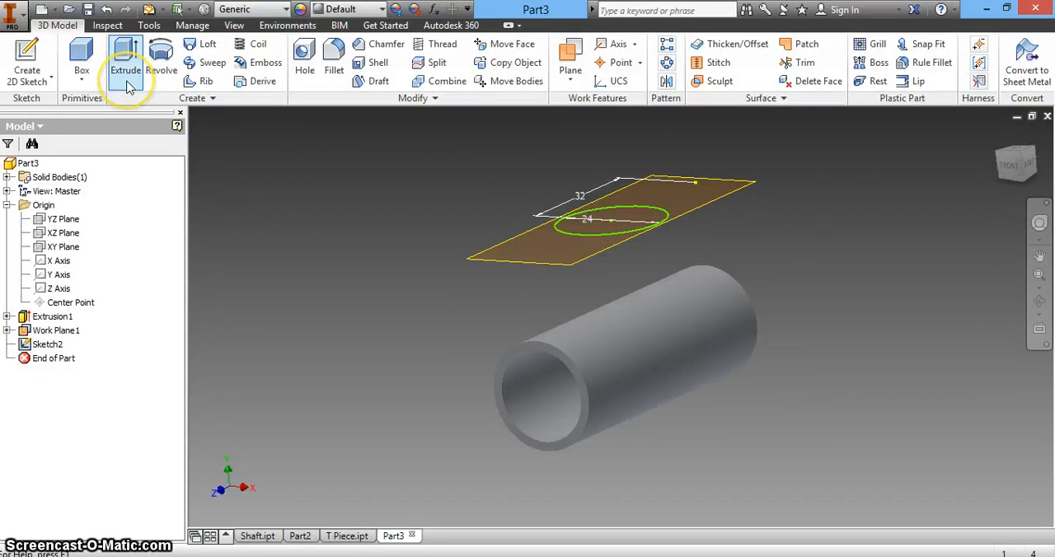
Preview extruding the 24 mm circle as a 64 mm cylinder.
click(125, 59)
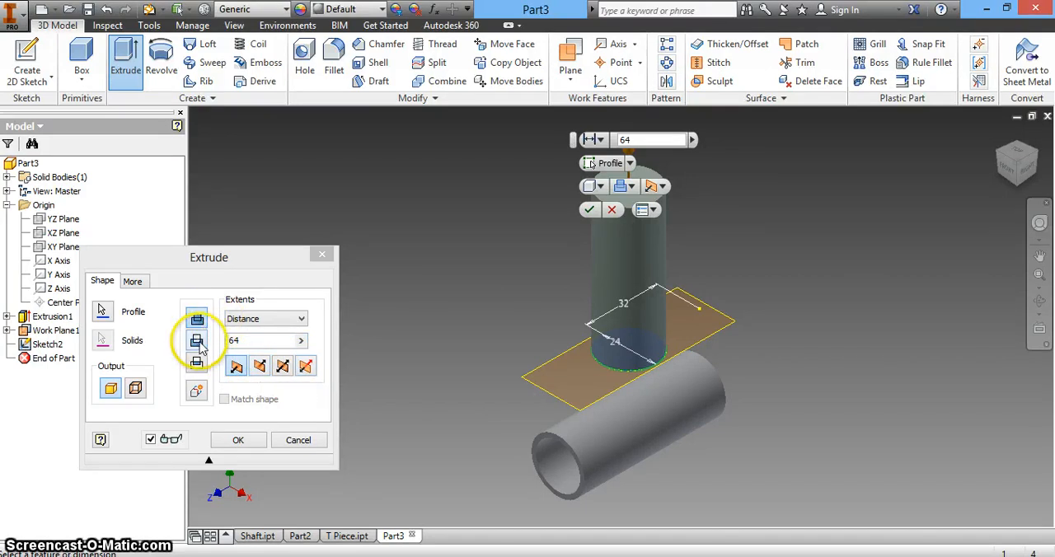
mouse_move(260, 366)
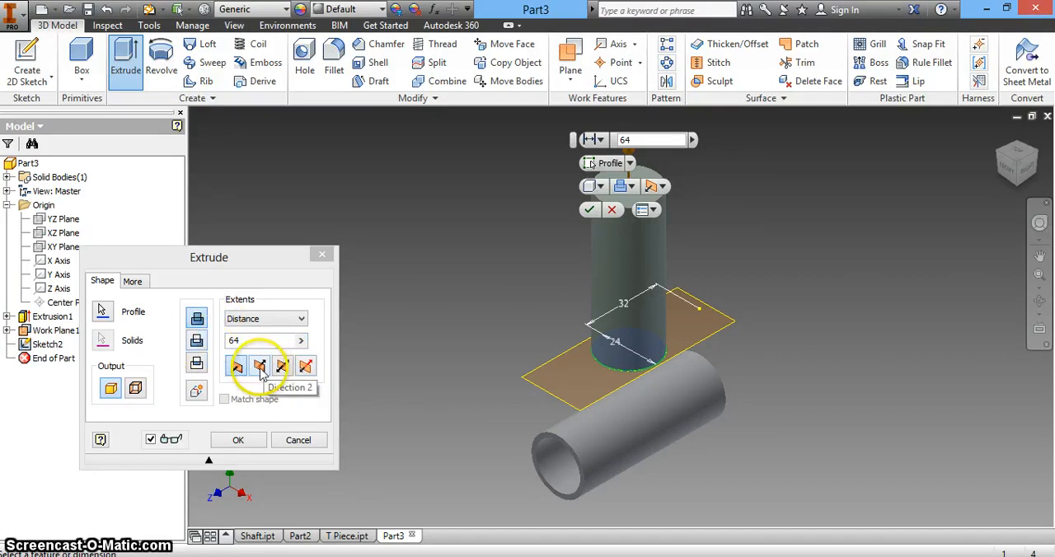
Extrude the circle 30 mm downward into the pipe, creating Extrusion2.
click(261, 366)
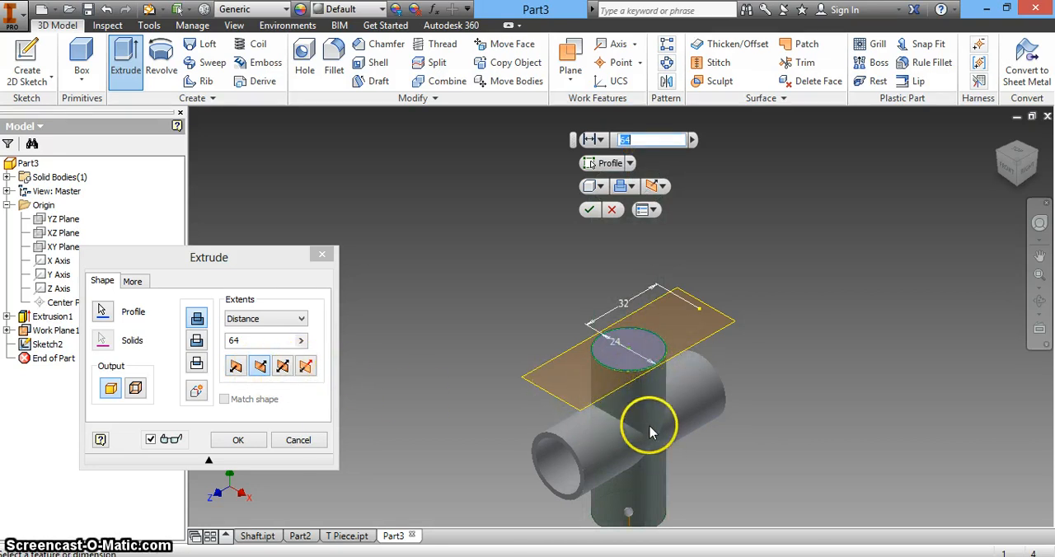
mouse_move(651, 452)
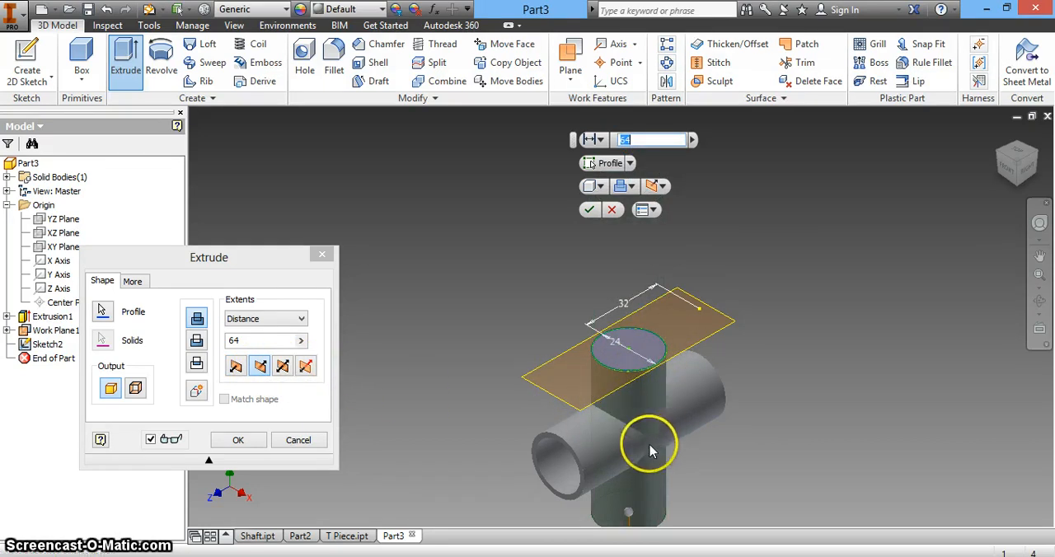
mouse_move(668, 442)
text(30)
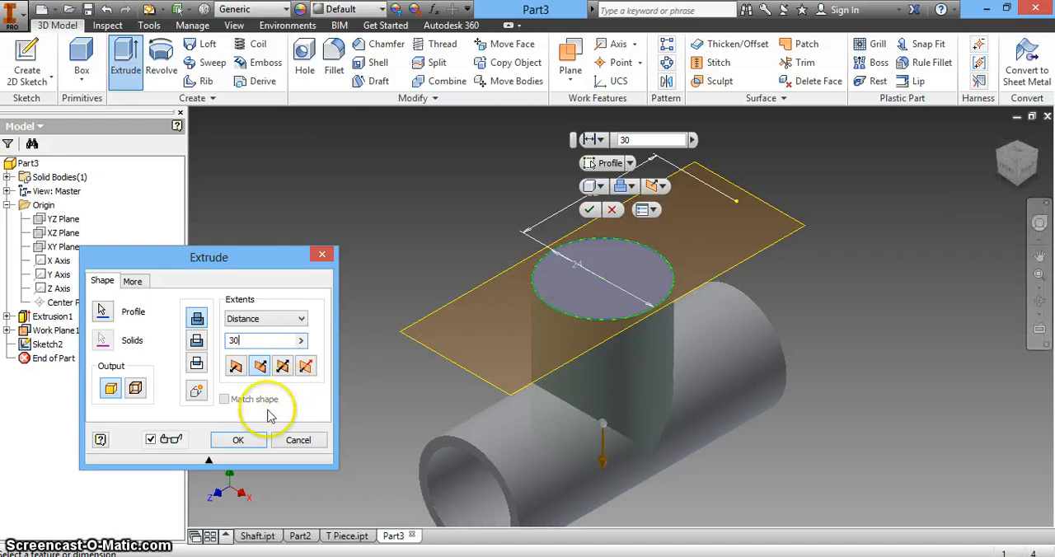
click(237, 439)
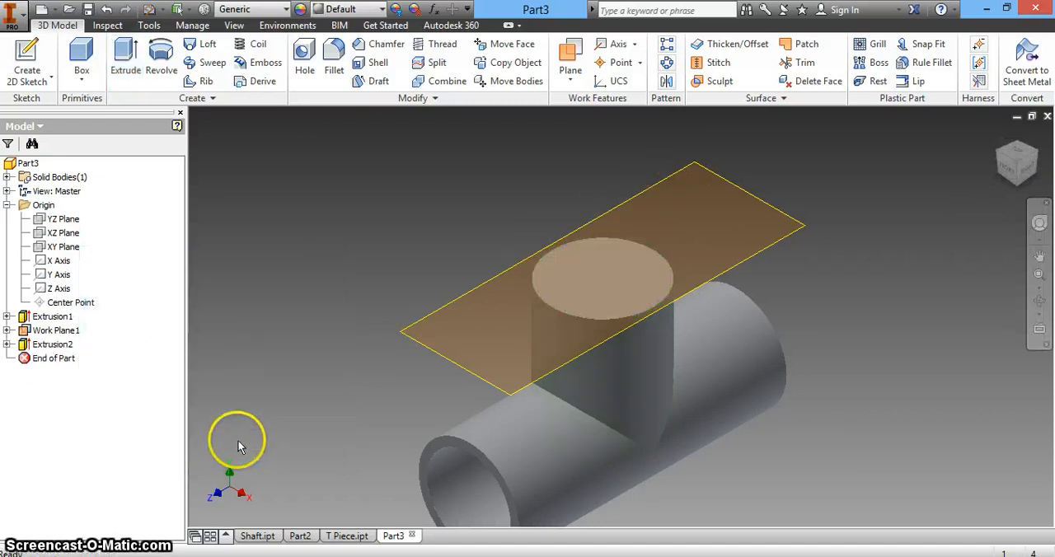
mouse_move(145, 182)
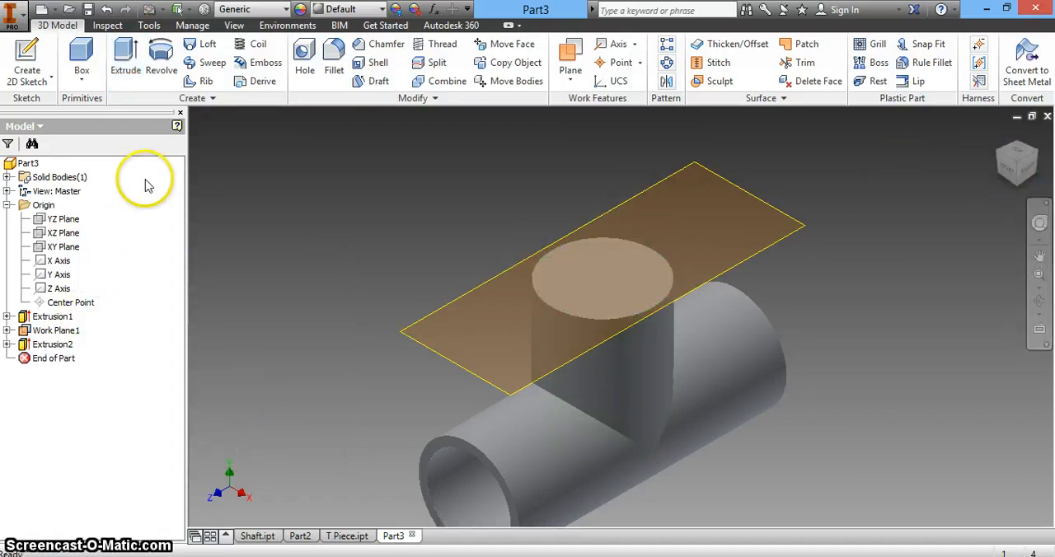